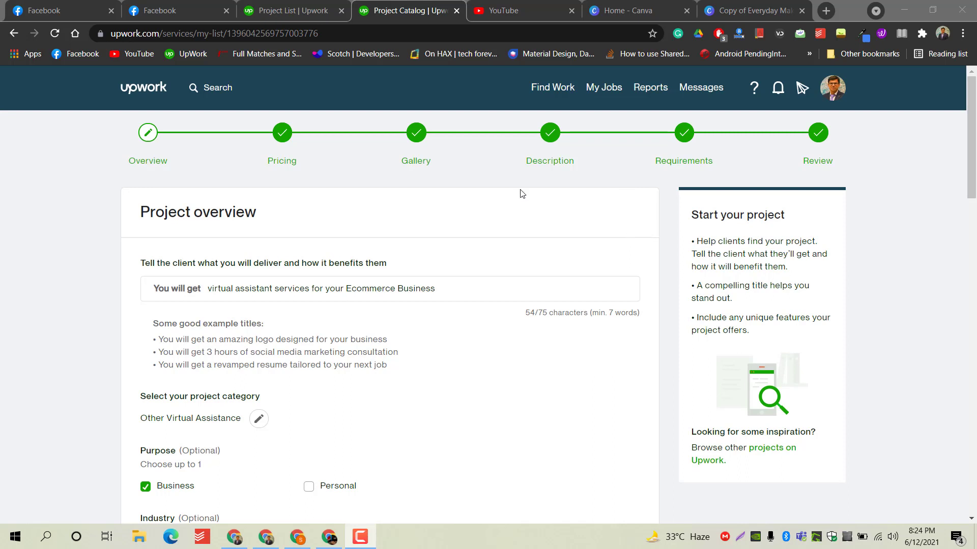
mouse_move(330, 233)
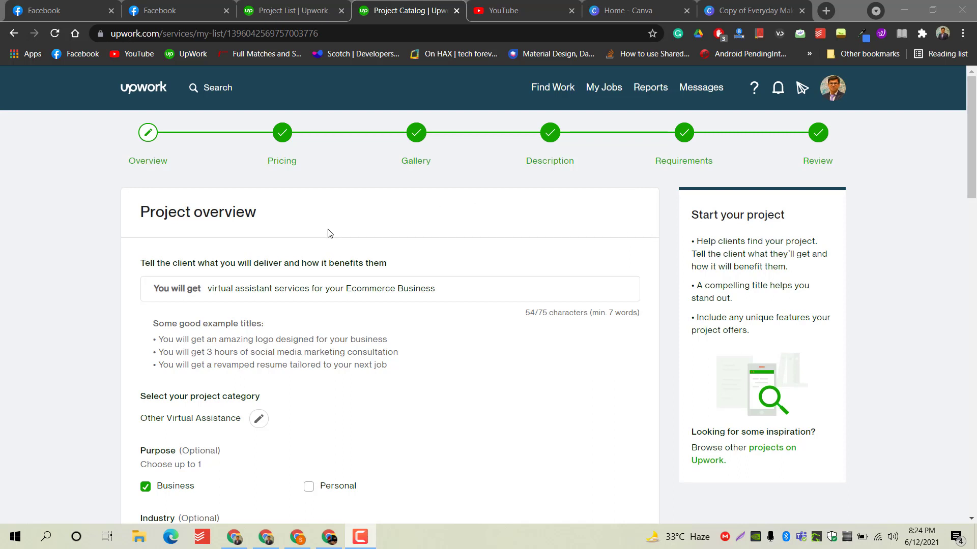
mouse_move(693, 198)
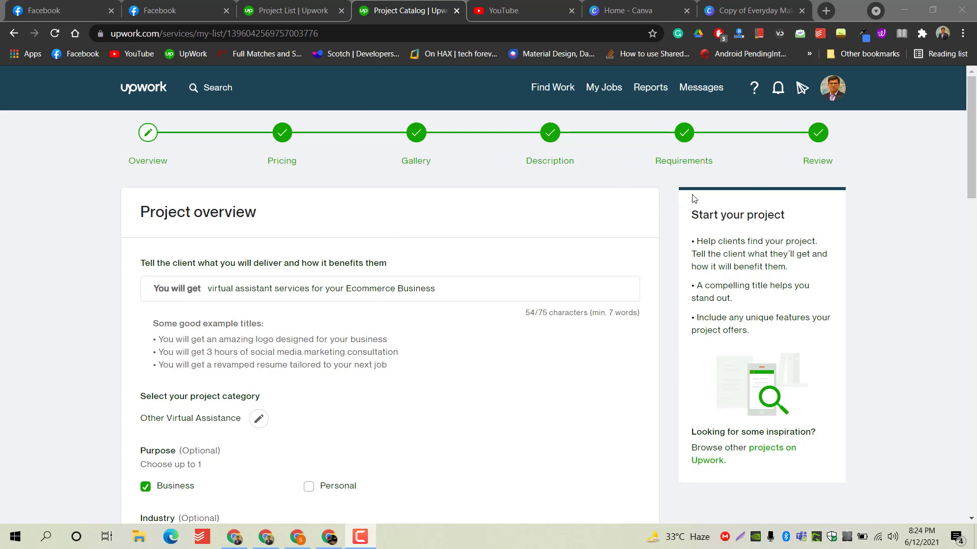
- Review the project title and example titles, then scroll down to the Industry section
scroll("down", 3)
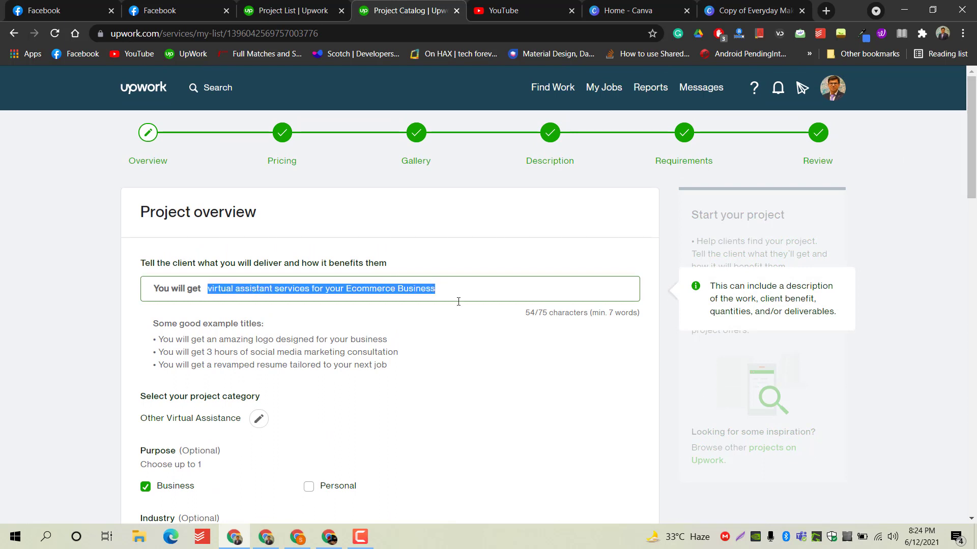
left_click(437, 288)
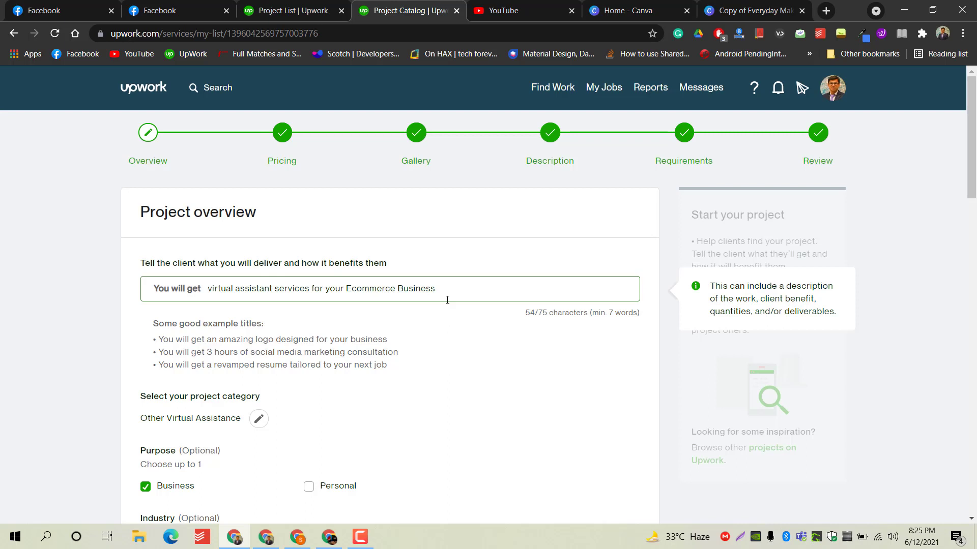
left_click(435, 288)
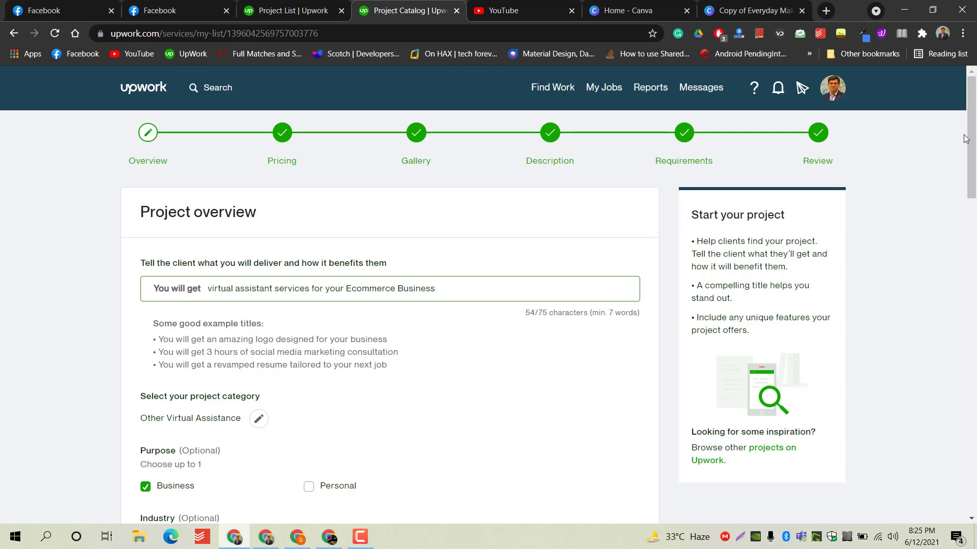
scroll("down", 3)
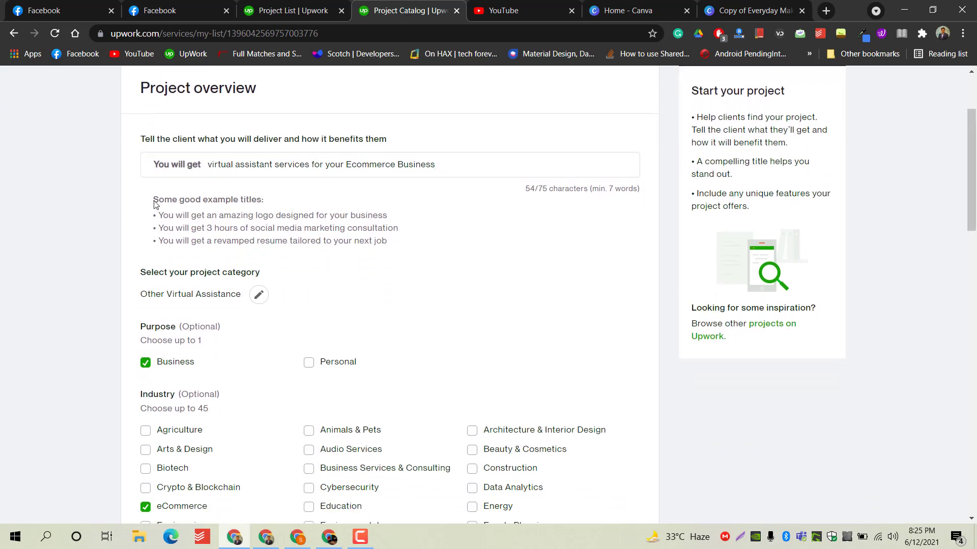
left_click_drag(153, 200, 264, 199)
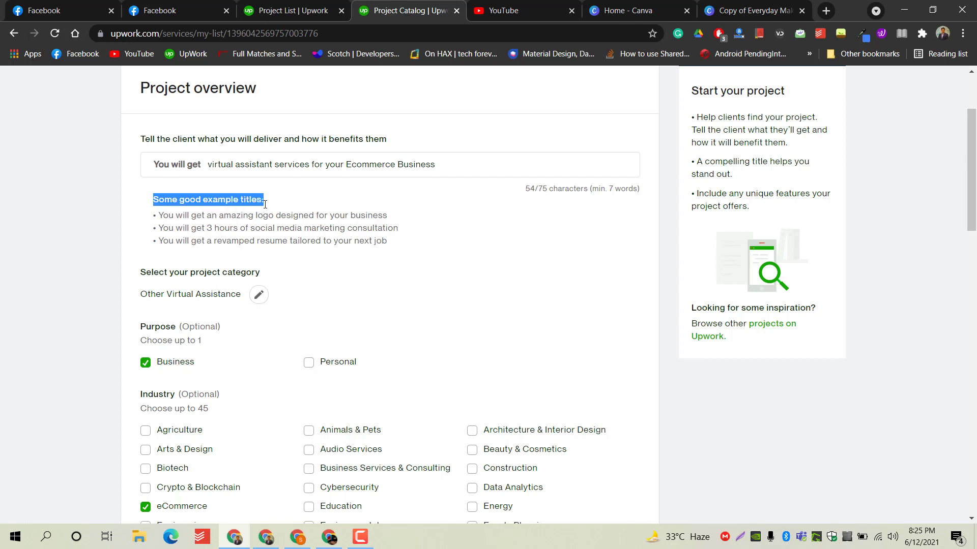
mouse_move(264, 205)
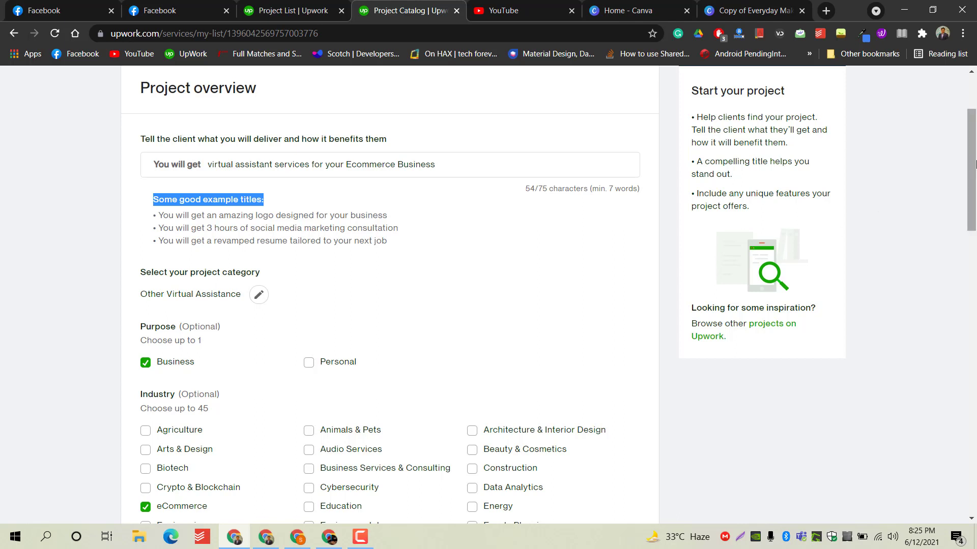
scroll("down", 3)
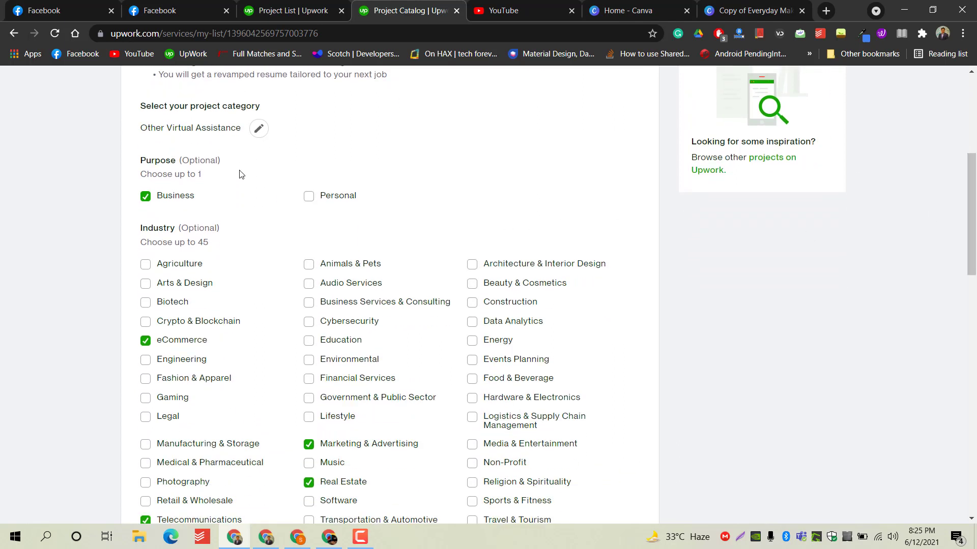
mouse_move(367, 202)
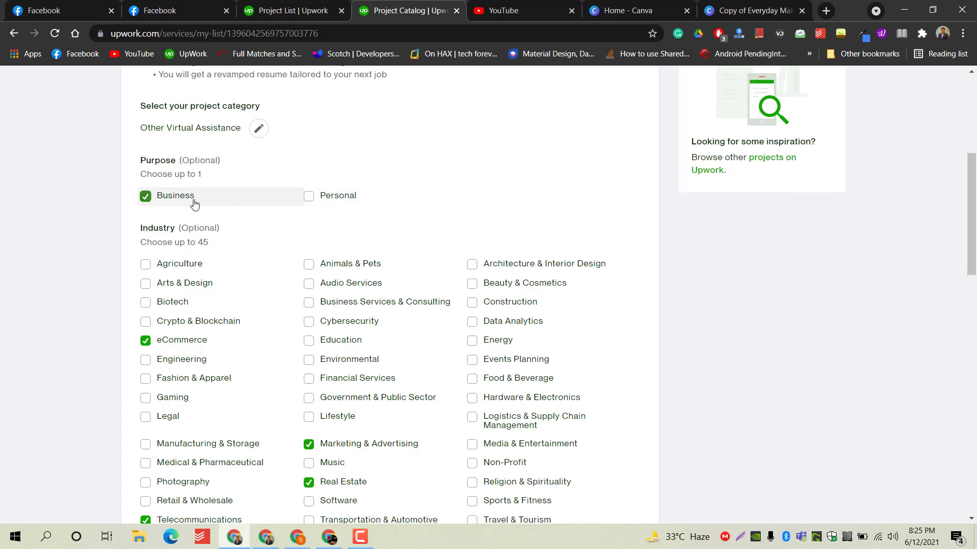
scroll("down", 3)
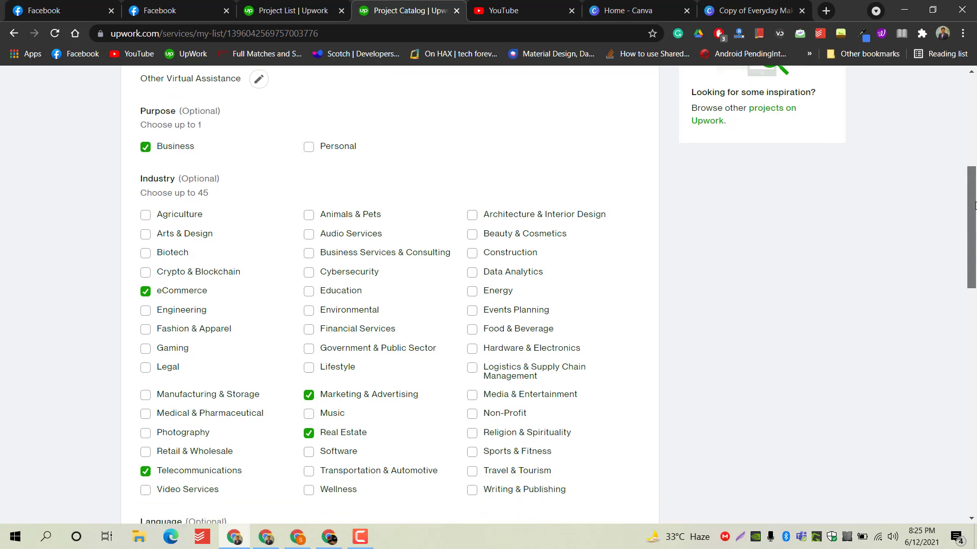
scroll("down", 3)
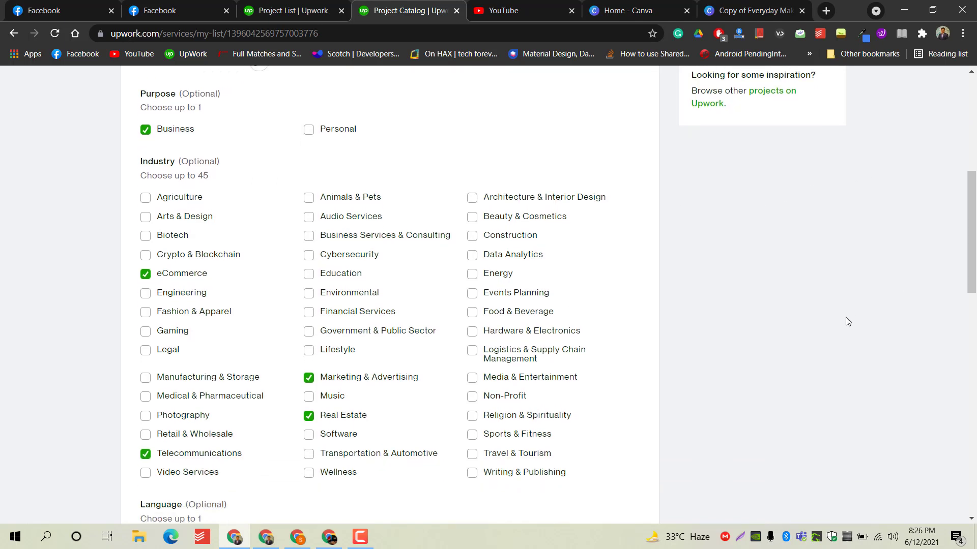
mouse_move(780, 310)
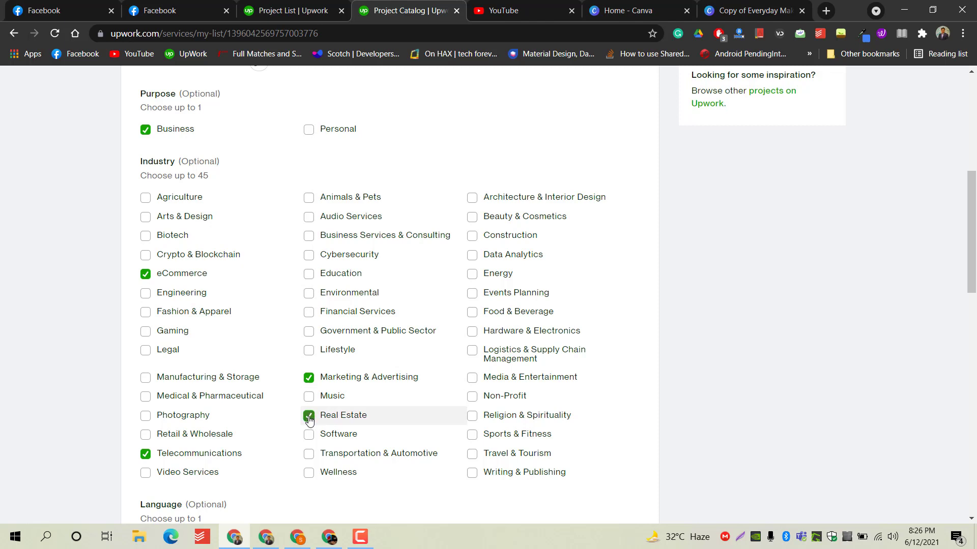
- Uncheck Real Estate, Telecommunications and Marketing & Advertising, leaving only eCommerce as the industry
left_click(308, 416)
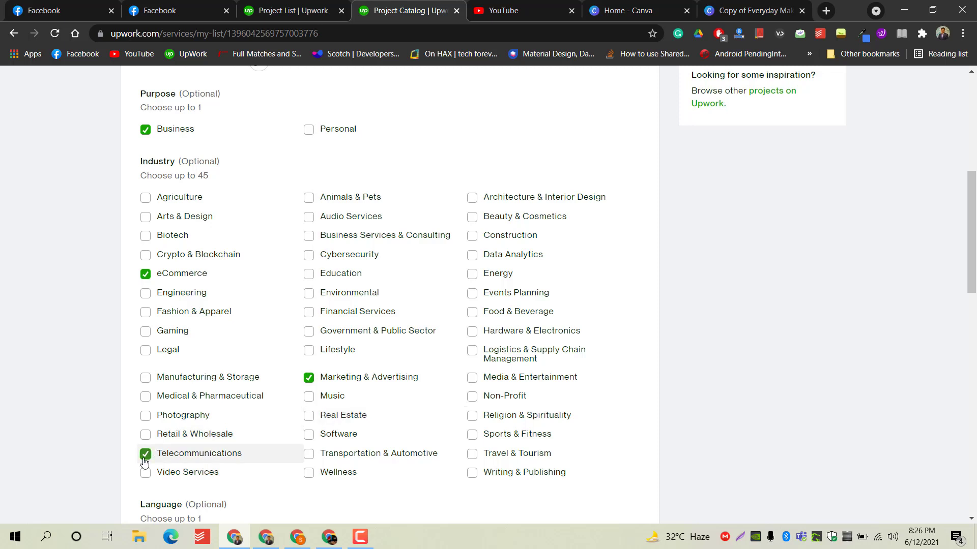
left_click(145, 453)
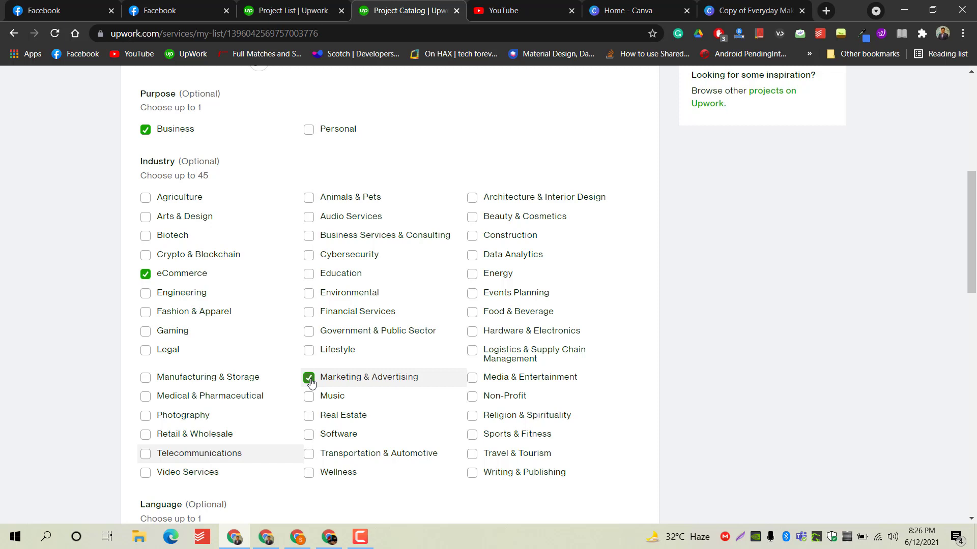
left_click(310, 381)
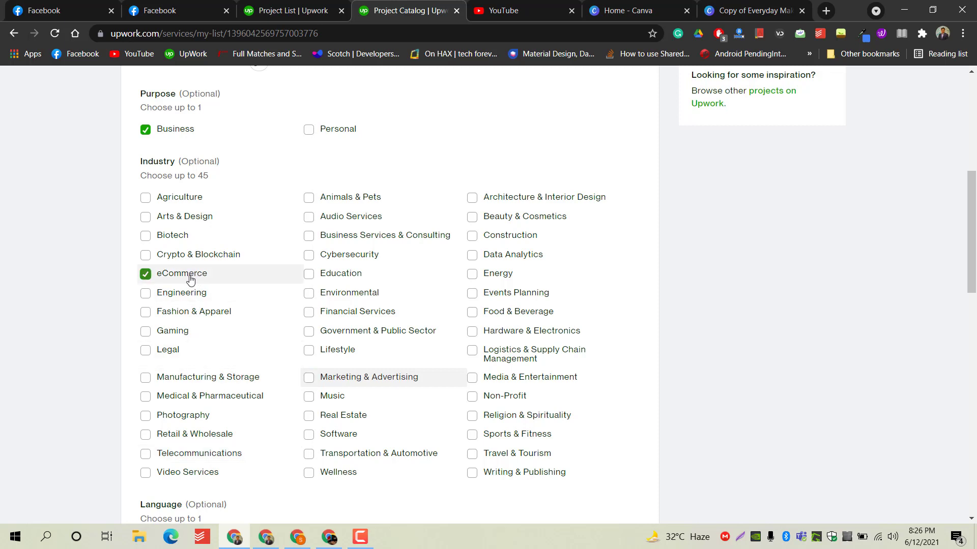
mouse_move(214, 284)
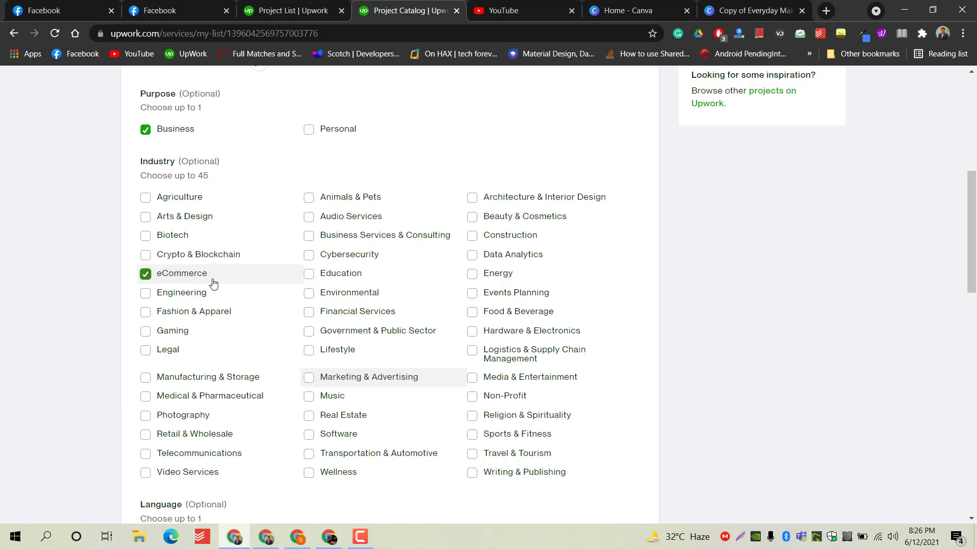
scroll("down", 3)
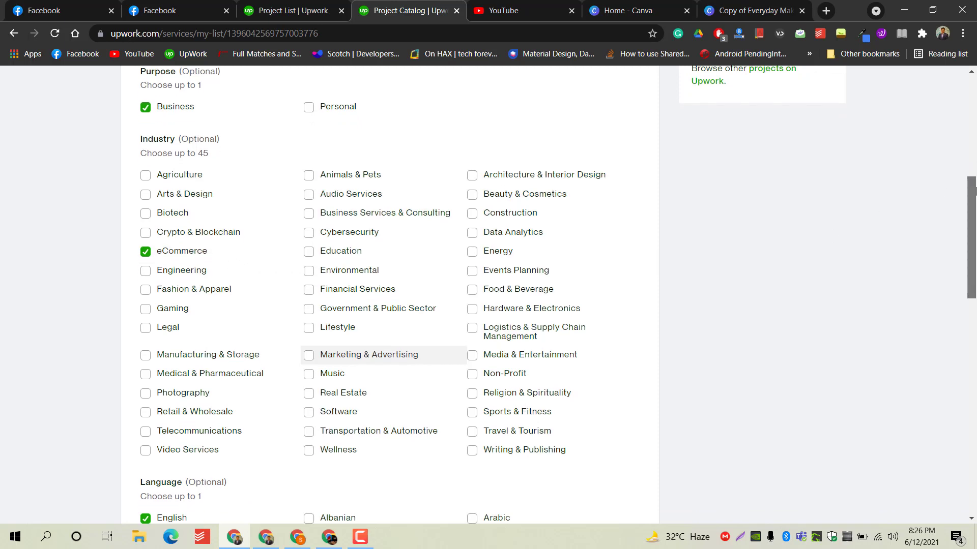
scroll("down", 3)
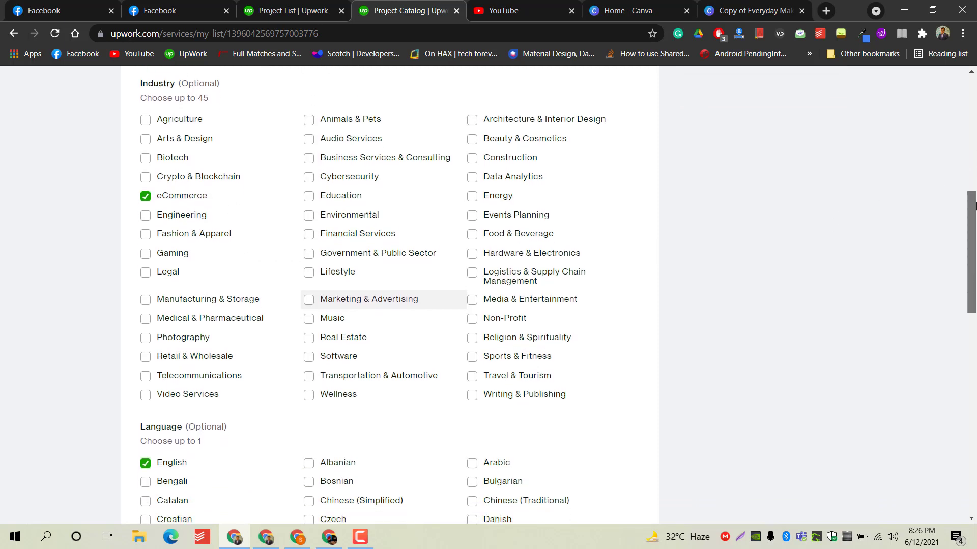
scroll("down", 3)
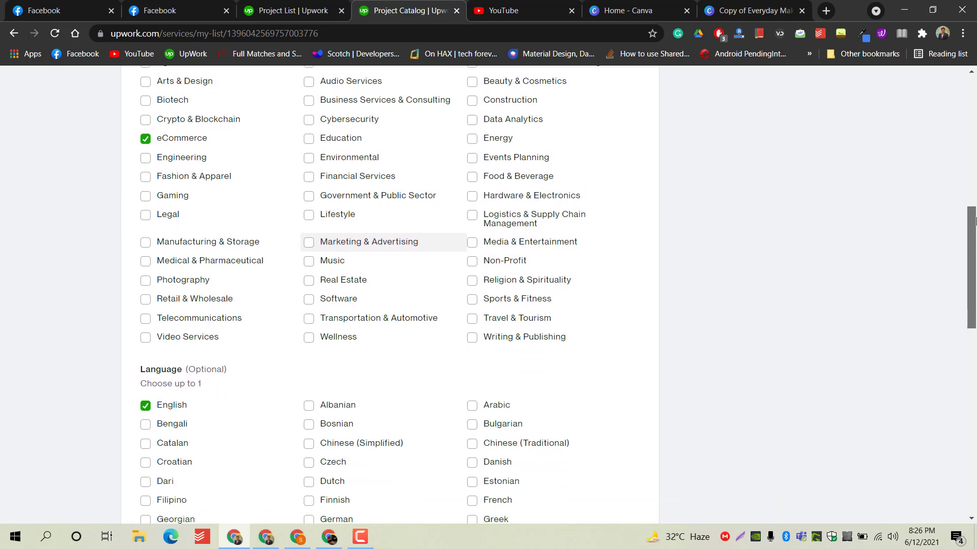
scroll("down", 3)
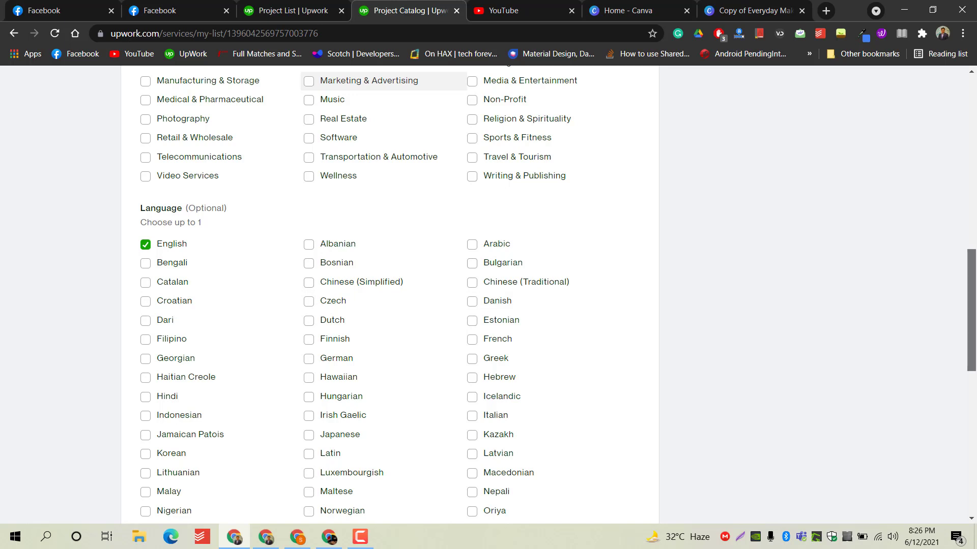
scroll("down", 3)
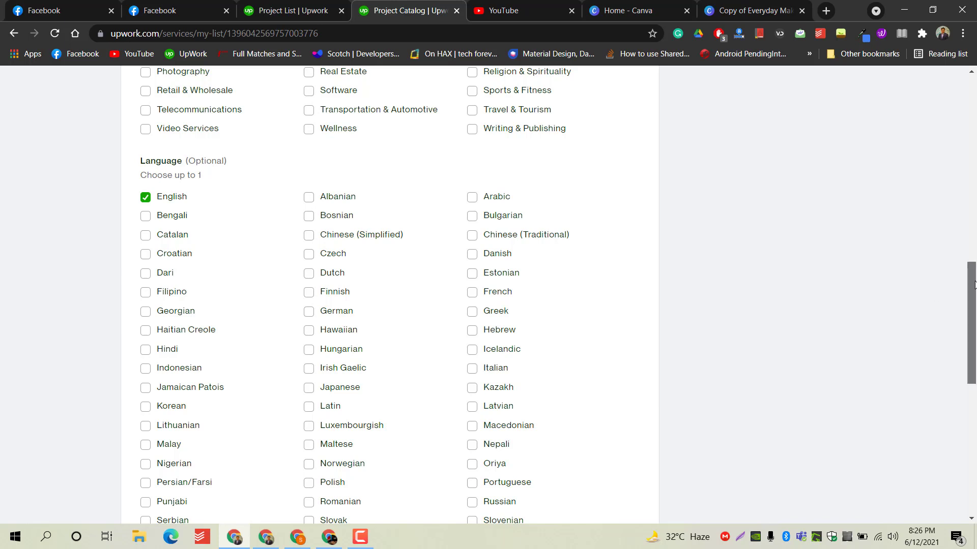
scroll("down", 3)
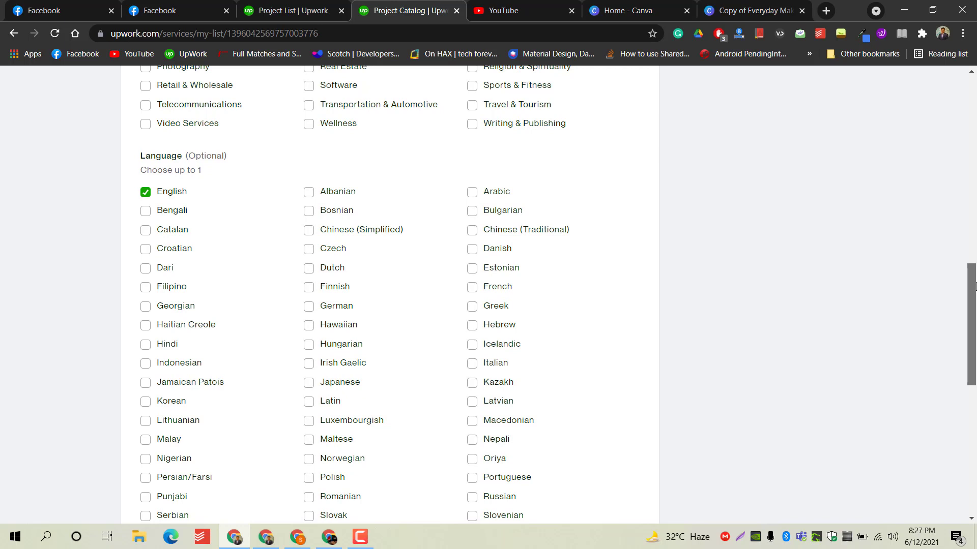
scroll("down", 3)
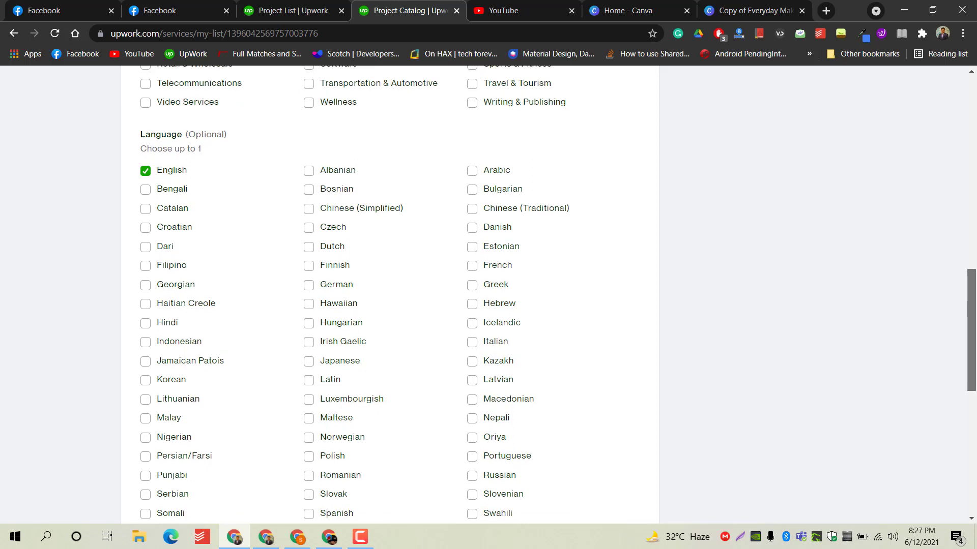
scroll("down", 3)
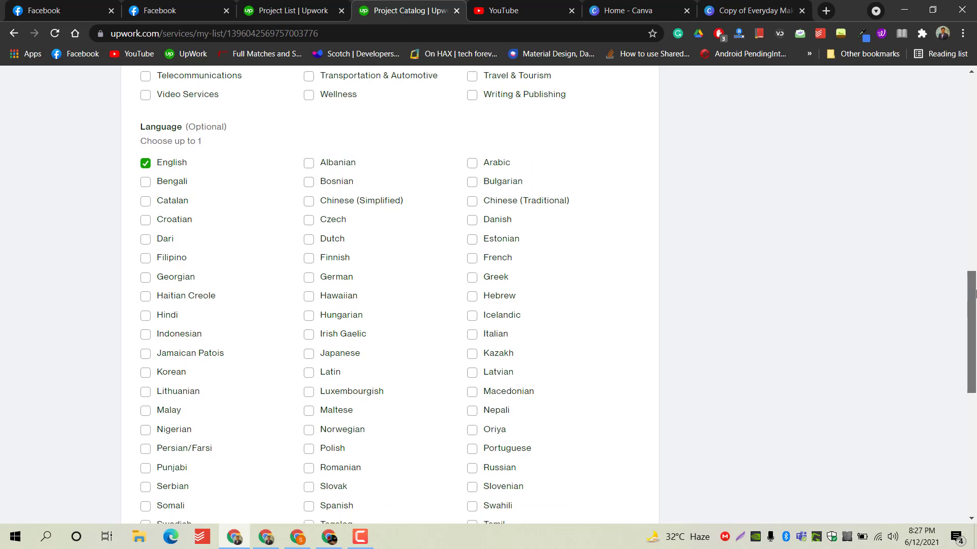
scroll("down", 3)
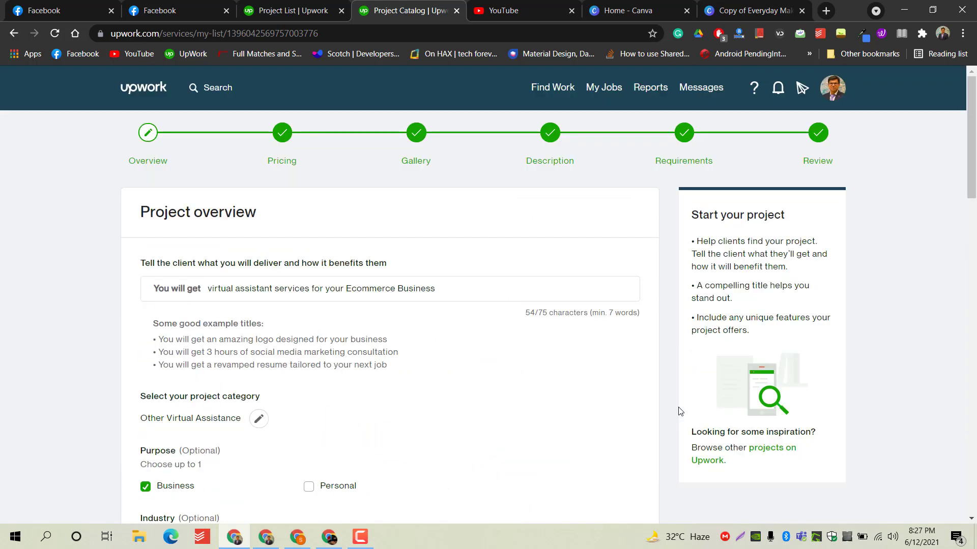
- Save the overview with its five search tags and continue to the Price & scope step
scroll("down", 3)
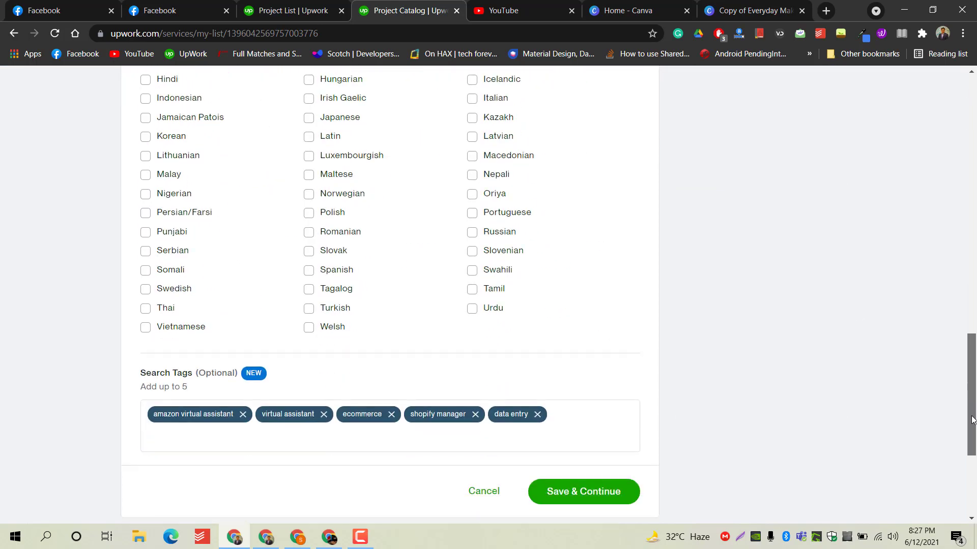
left_click(583, 491)
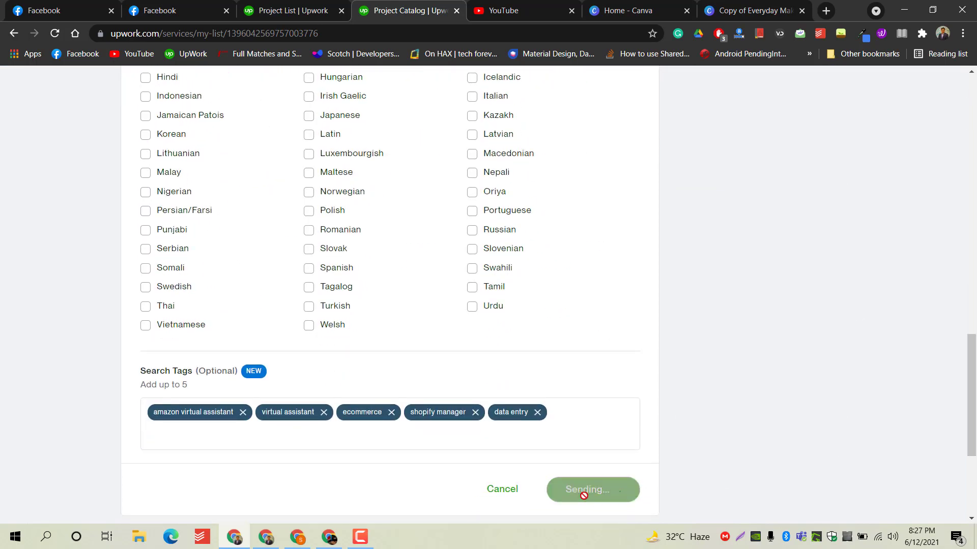
left_click(592, 490)
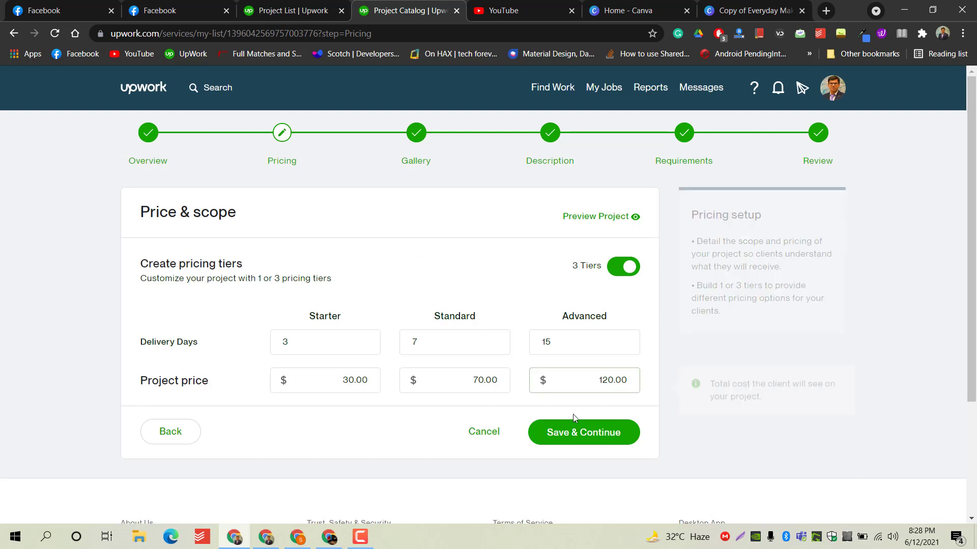
left_click(583, 432)
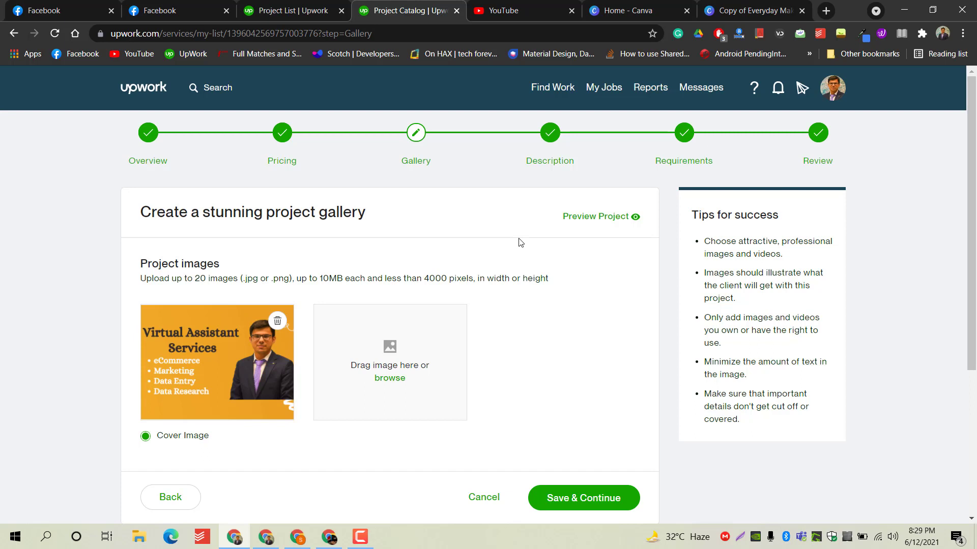
mouse_move(513, 254)
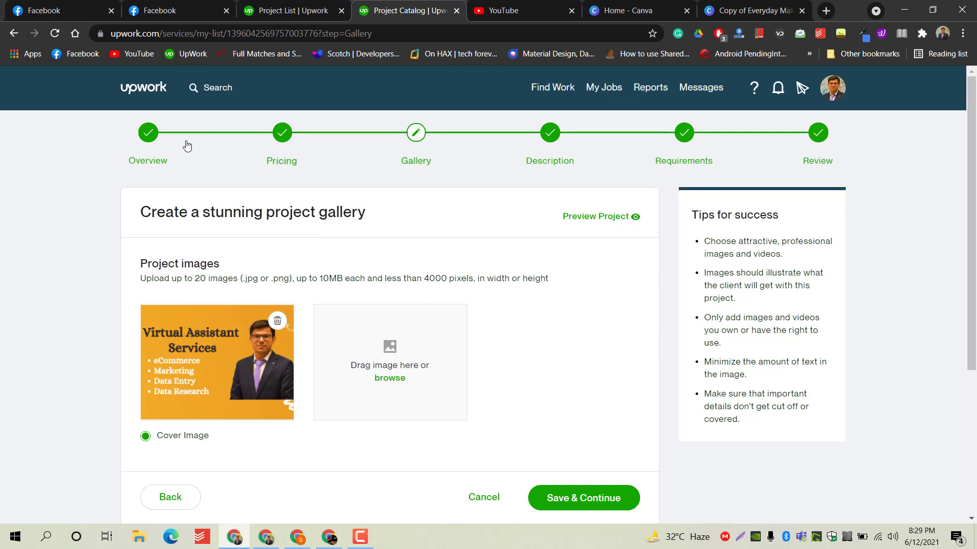
mouse_move(277, 320)
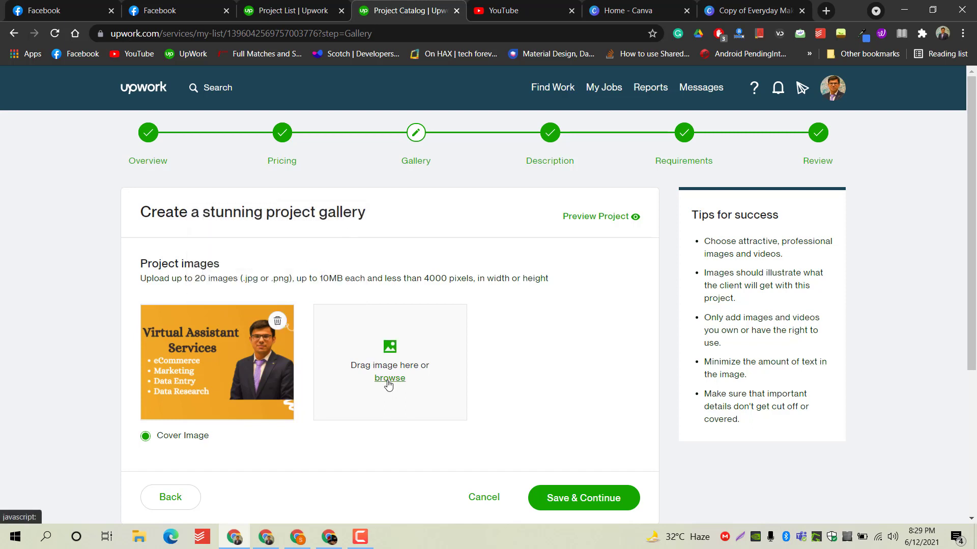
- Upload the eCommerce Virtual Assistant Services banner as a second gallery image and save it
left_click(388, 379)
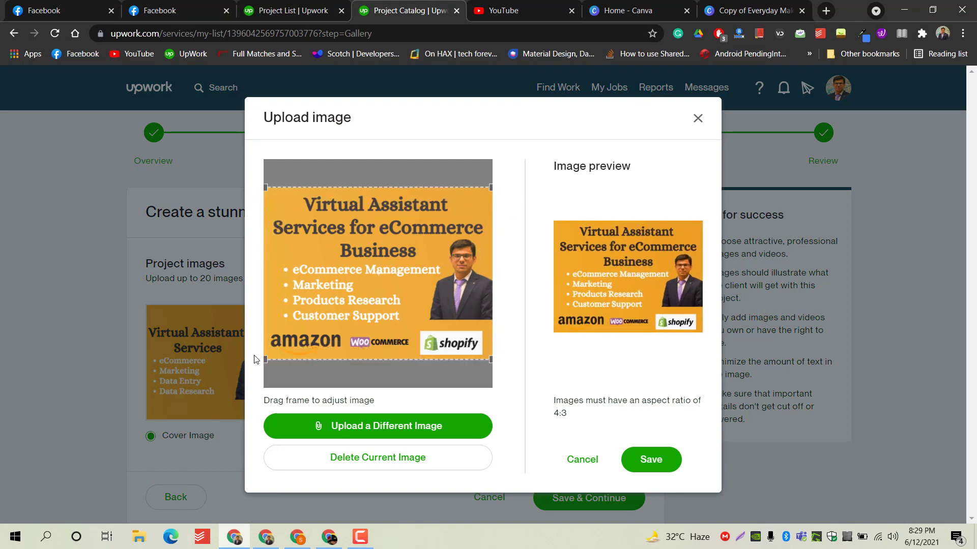
mouse_move(462, 335)
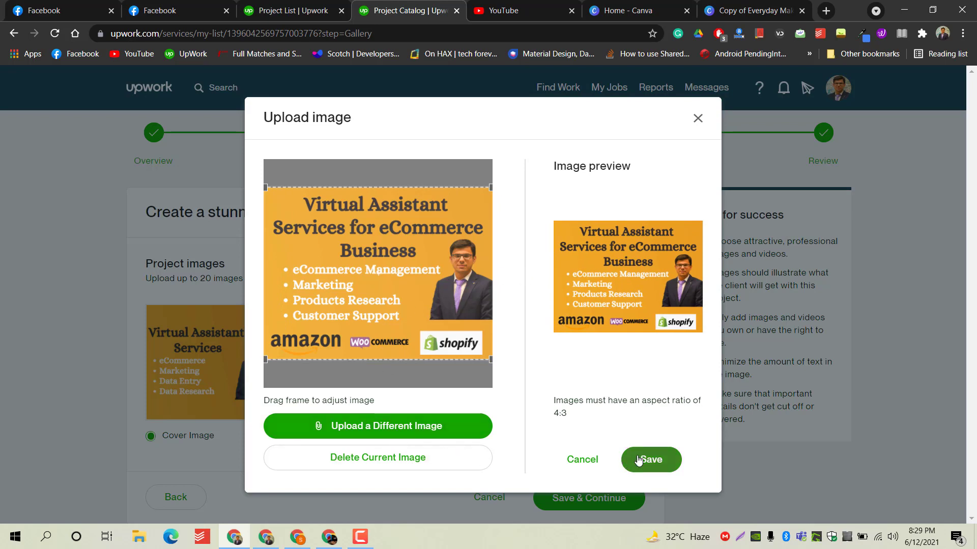
left_click(650, 460)
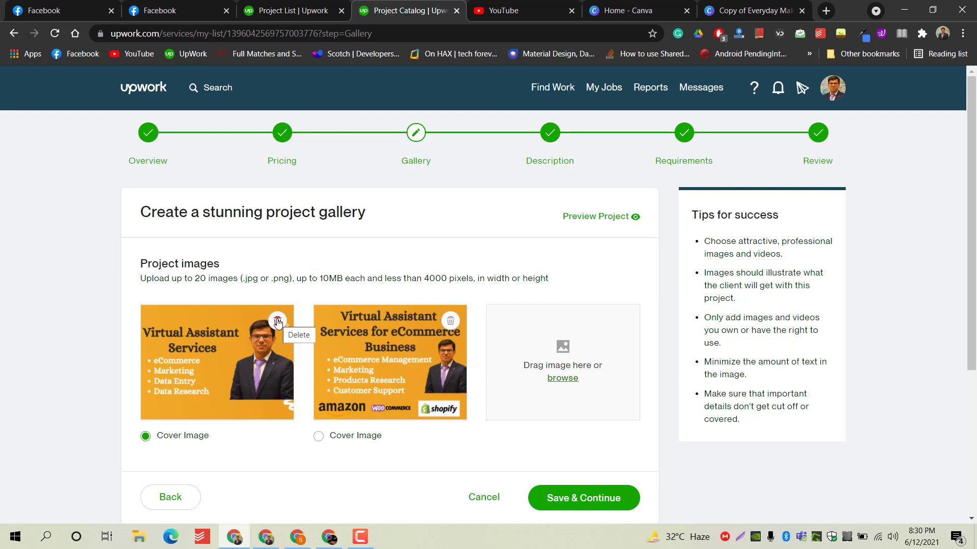
- Delete the original Virtual Assistant Services image, set the eCommerce banner as cover image, and save the gallery
left_click(277, 321)
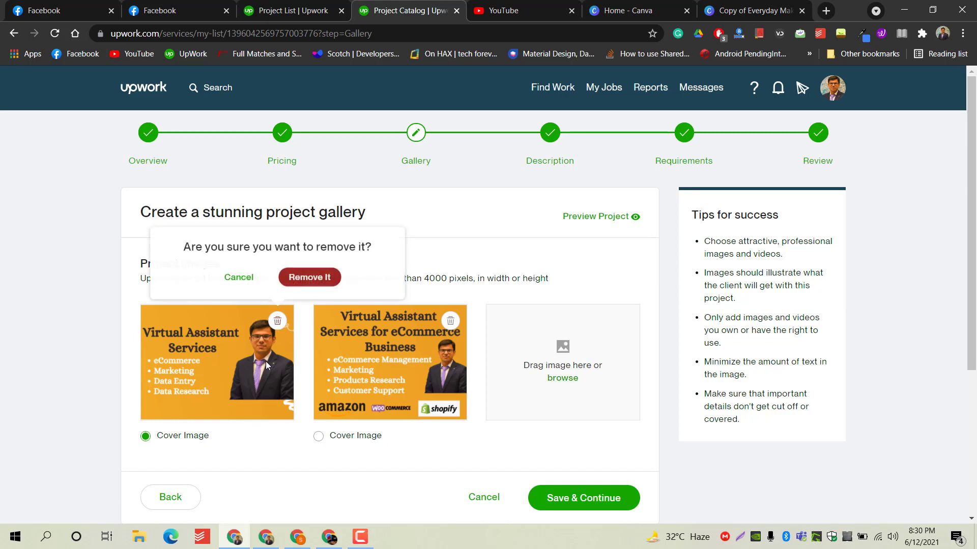
left_click(308, 277)
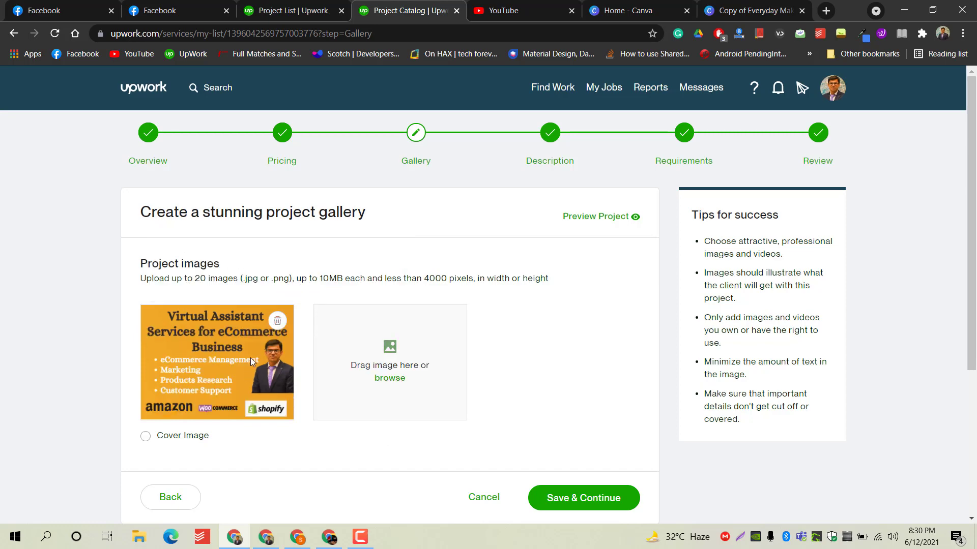
mouse_move(193, 416)
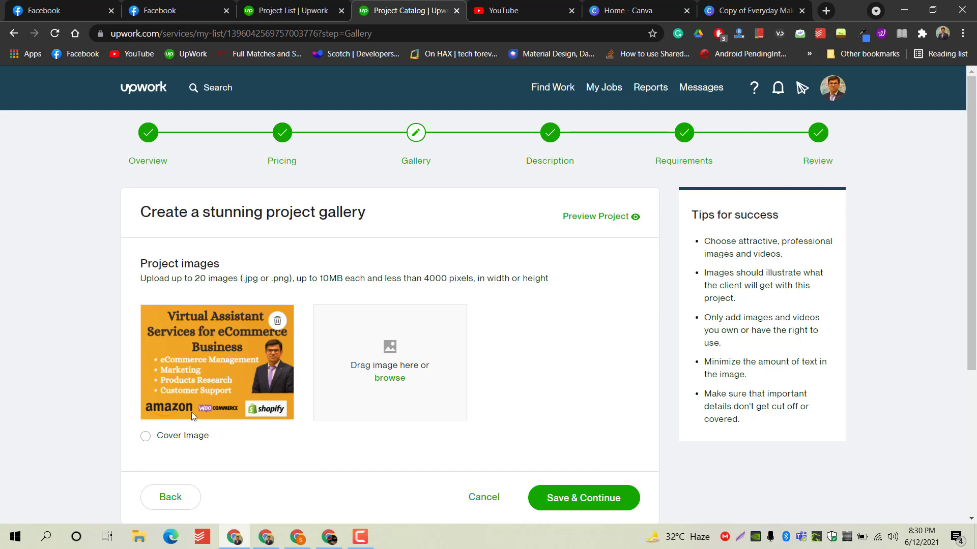
left_click(145, 435)
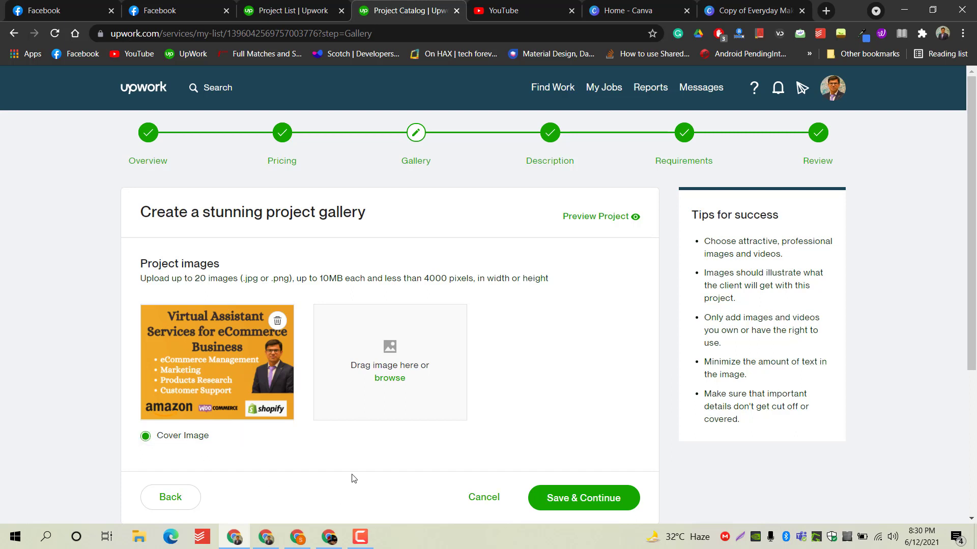
mouse_move(531, 418)
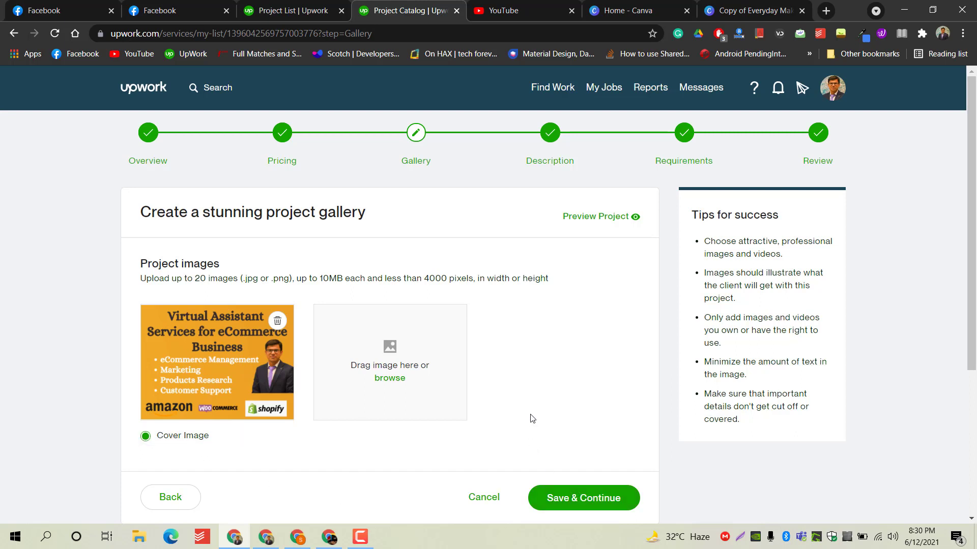
left_click(582, 497)
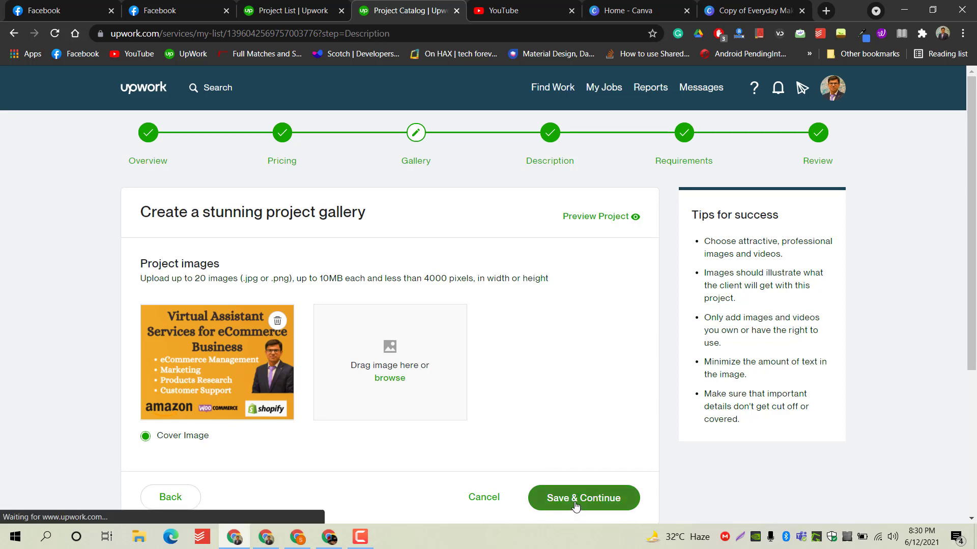
- Focus the already-written 658-character project summary on the Description step
left_click(582, 497)
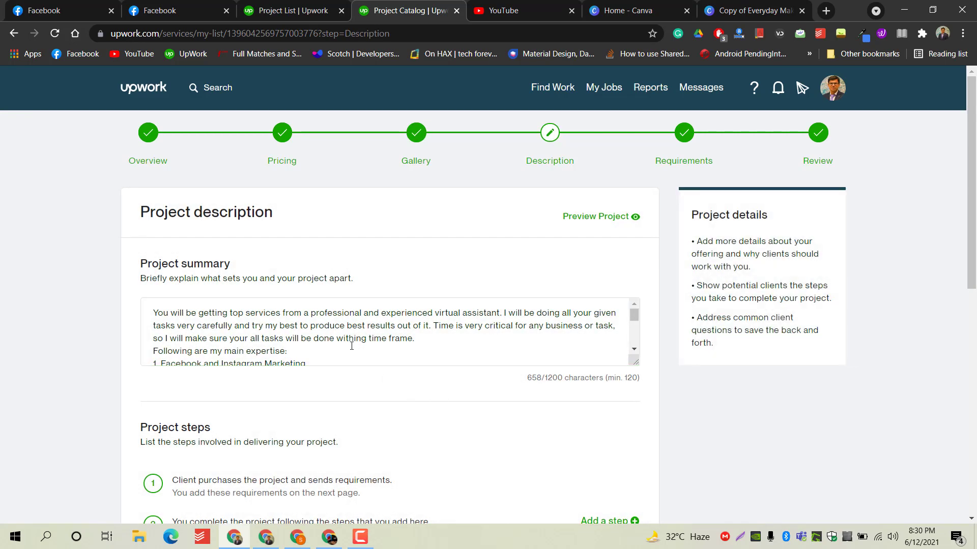
left_click(351, 334)
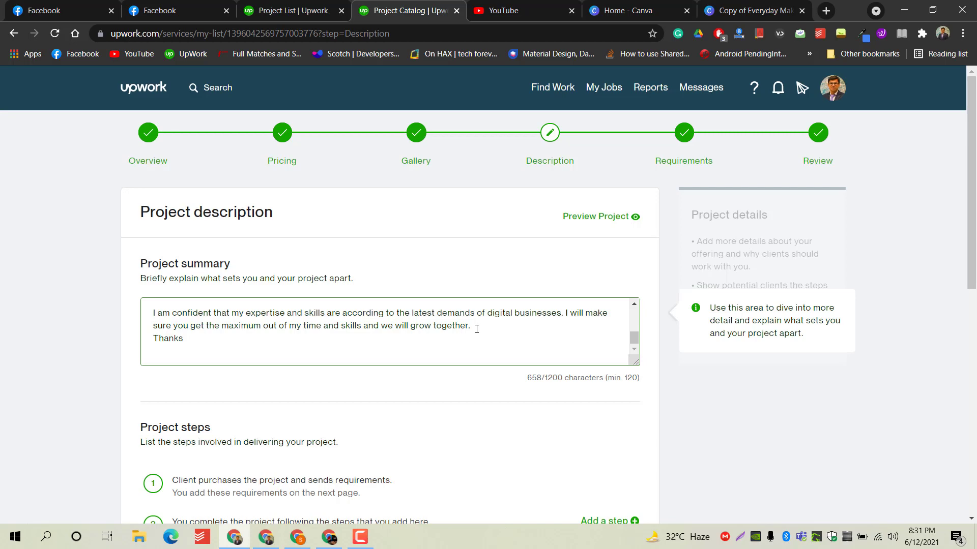
scroll("down", 3)
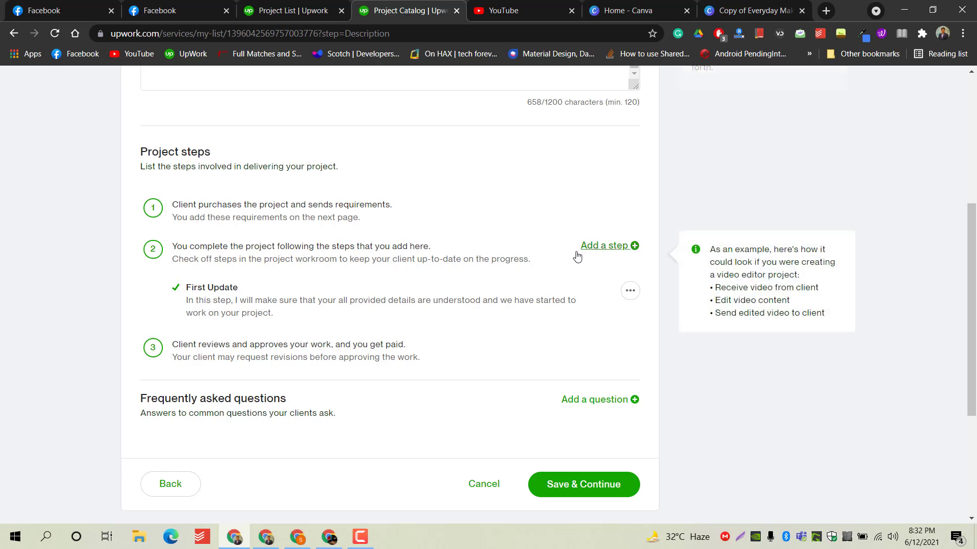
mouse_move(435, 273)
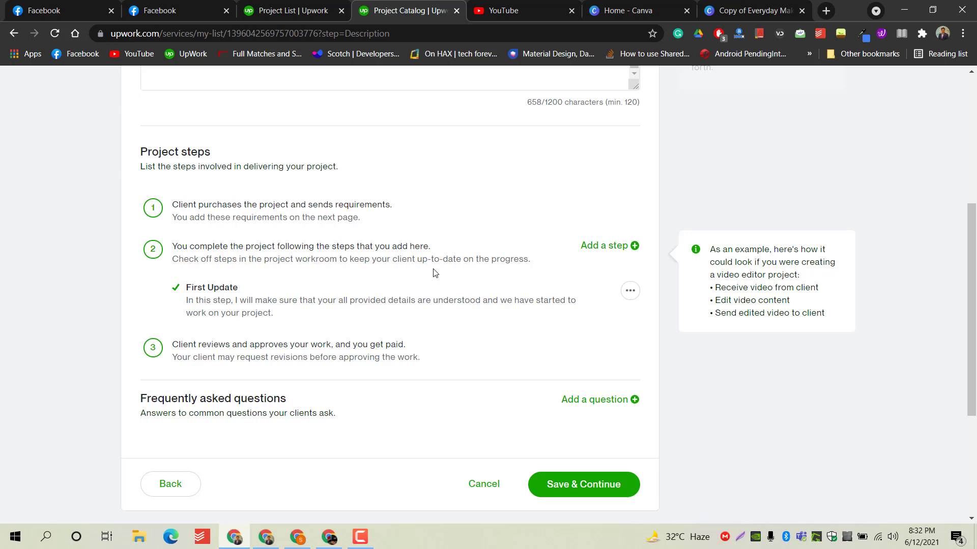
mouse_move(490, 334)
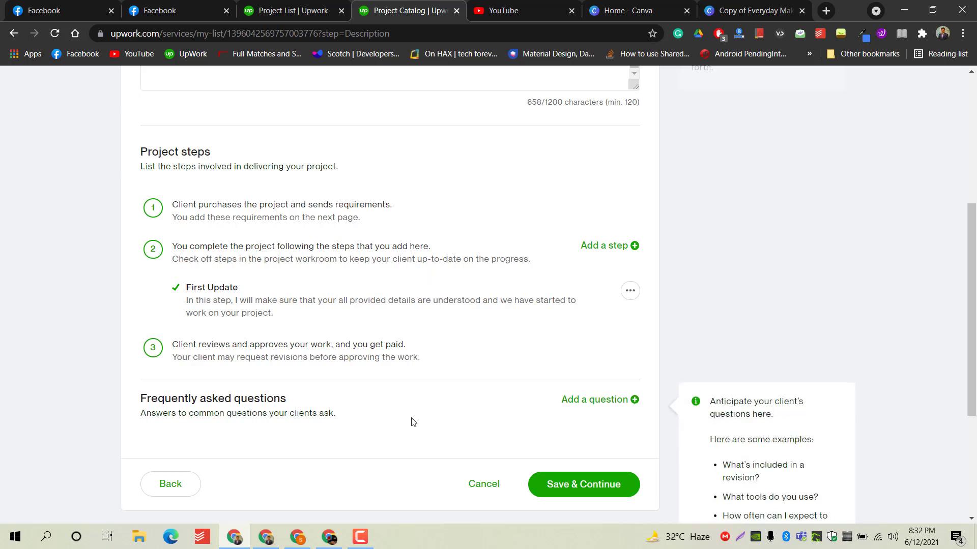
mouse_move(417, 413)
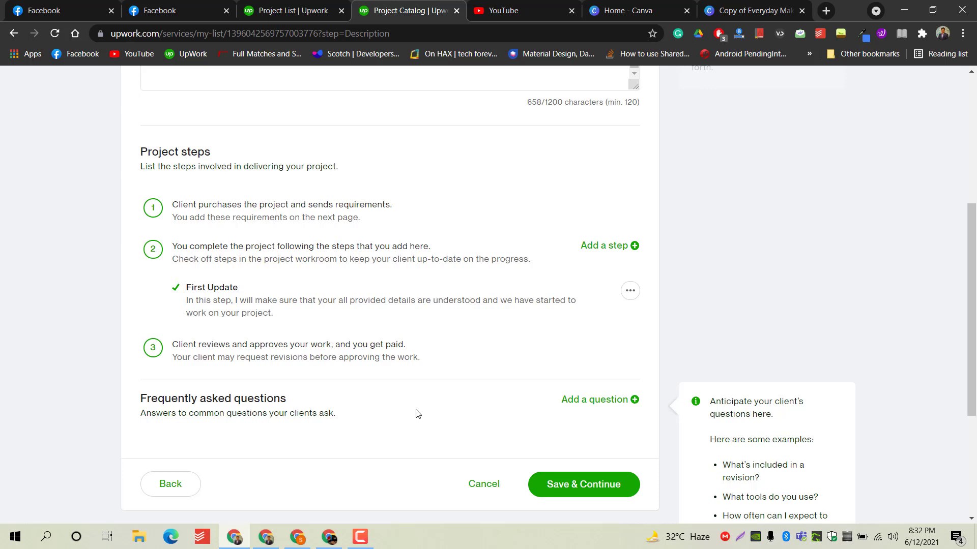
mouse_move(558, 443)
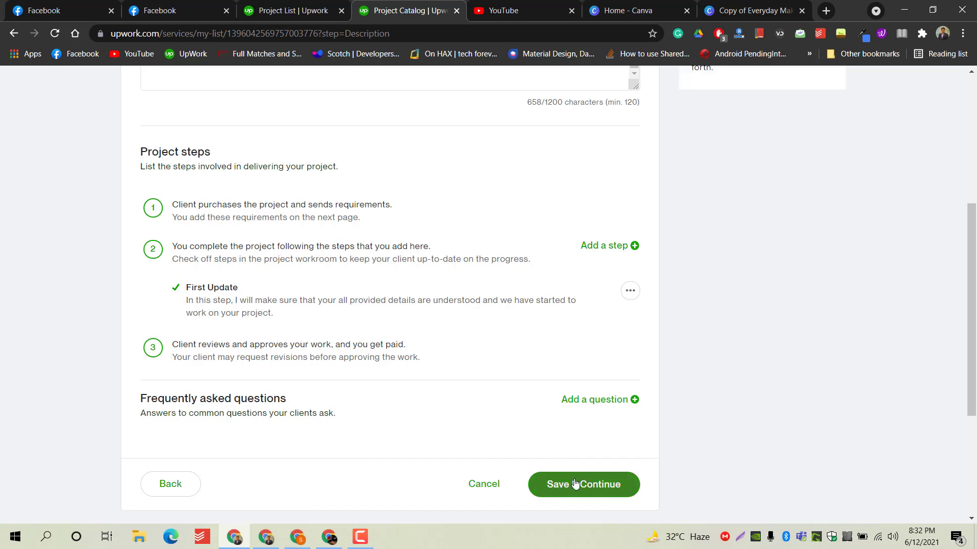
- Save the description, then save the single client requirement 'Kindly explain your requirements briefly'
left_click(582, 484)
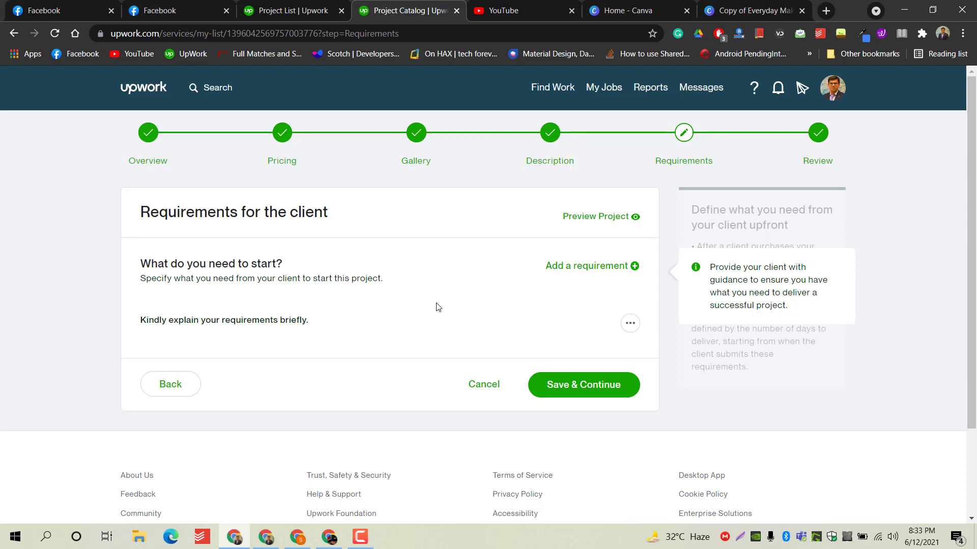
mouse_move(444, 309)
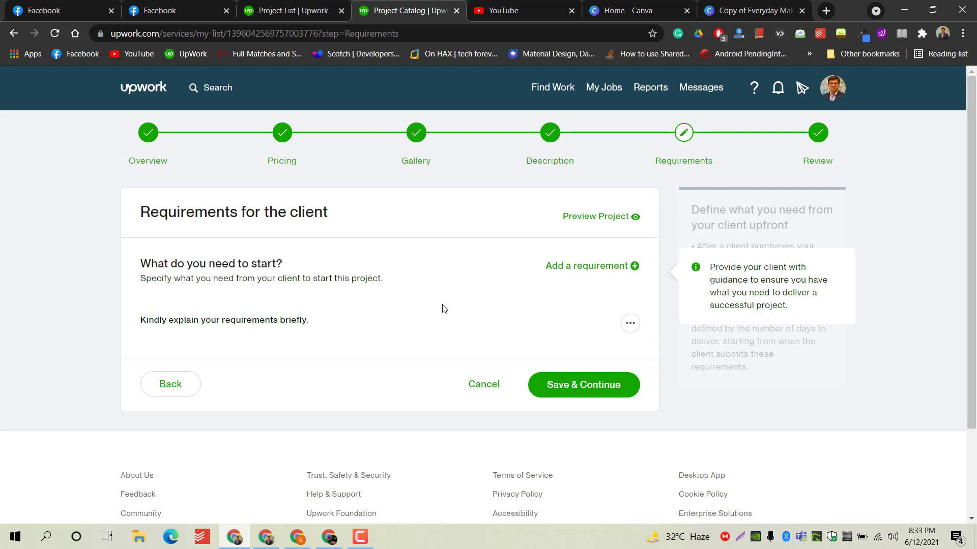
left_click(582, 385)
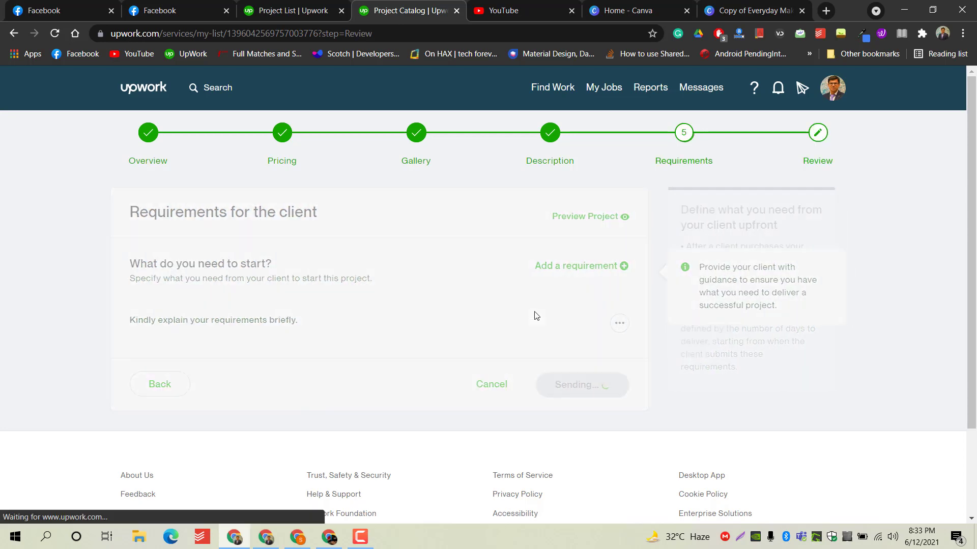
- Continue to the Finalize page showing 3 maximum simultaneous projects and accepted terms
left_click(581, 384)
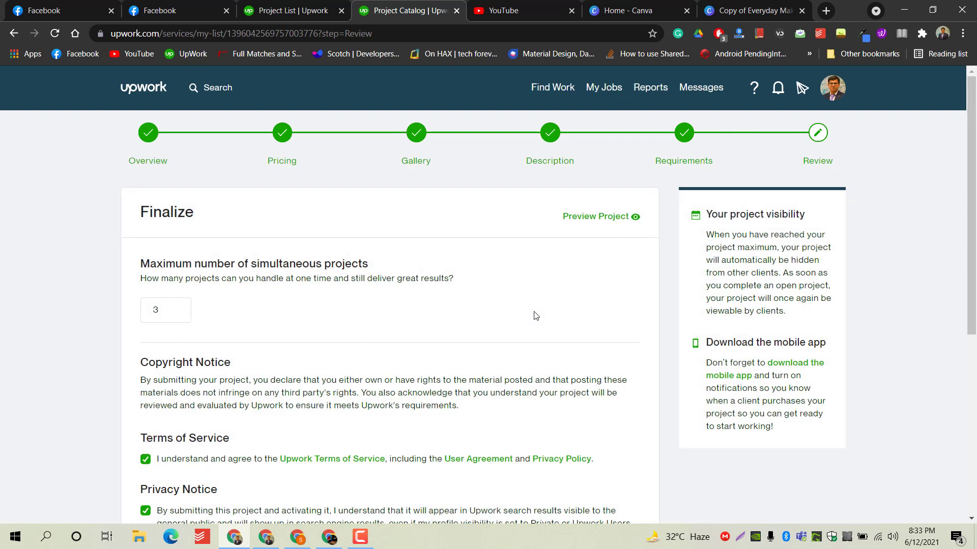
mouse_move(523, 320)
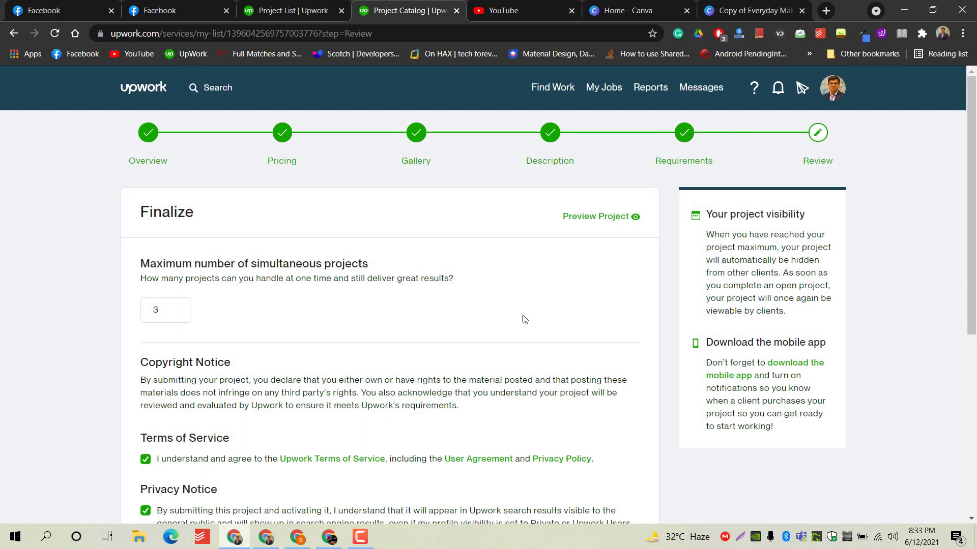
mouse_move(520, 320)
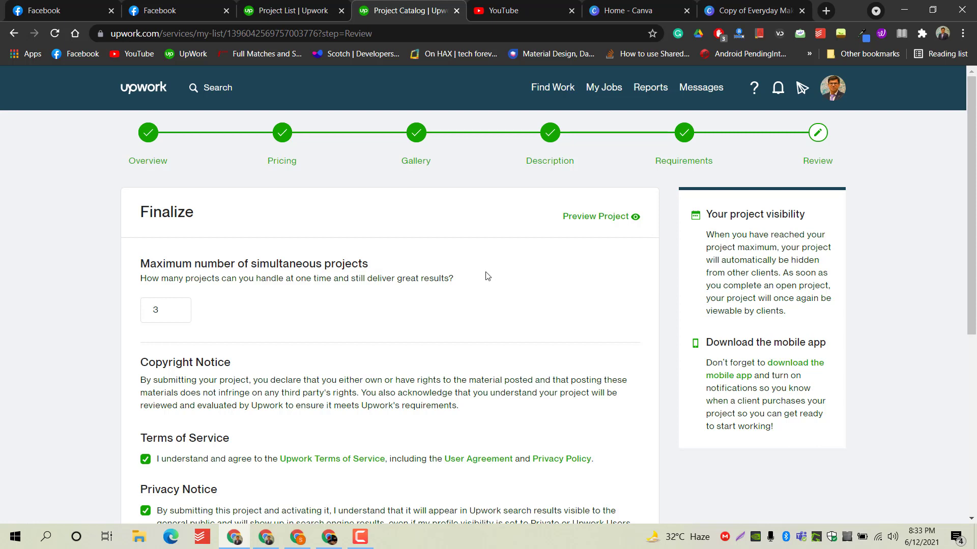
- Submit the project catalog listing for review and confirm Send to Review
scroll("down", 3)
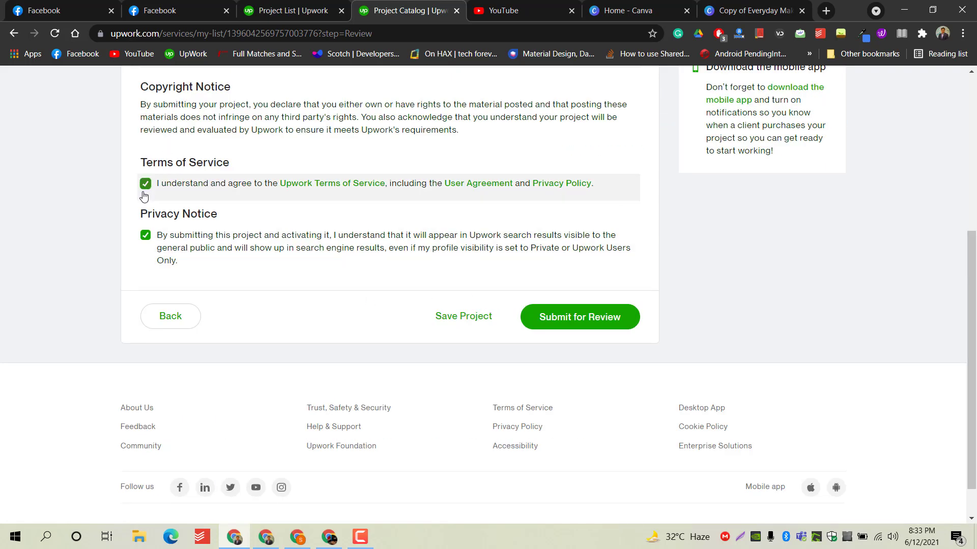
mouse_move(346, 223)
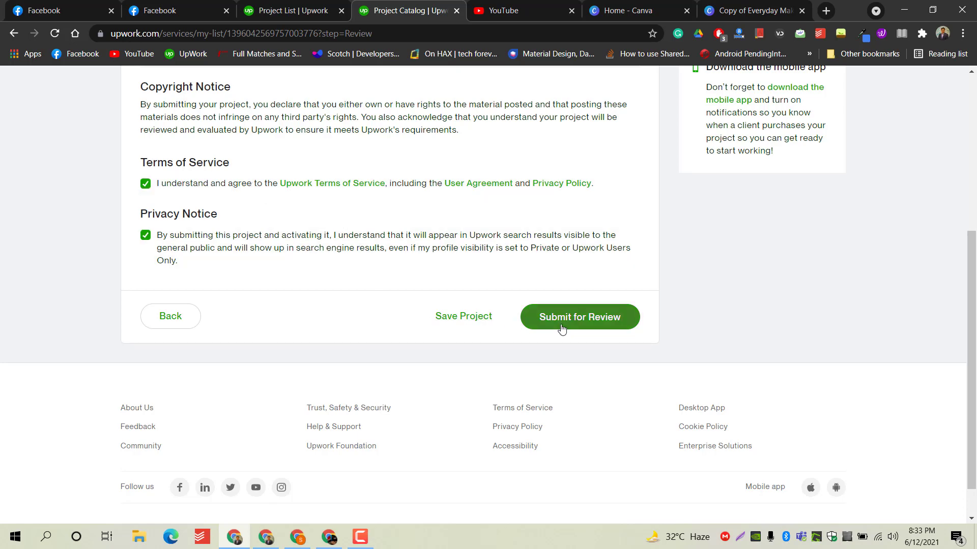
left_click(578, 317)
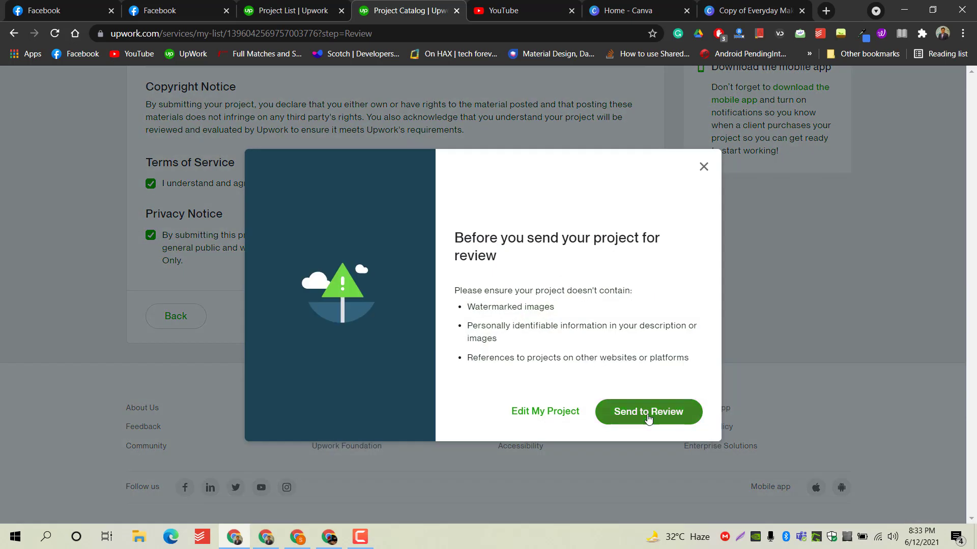
left_click(648, 412)
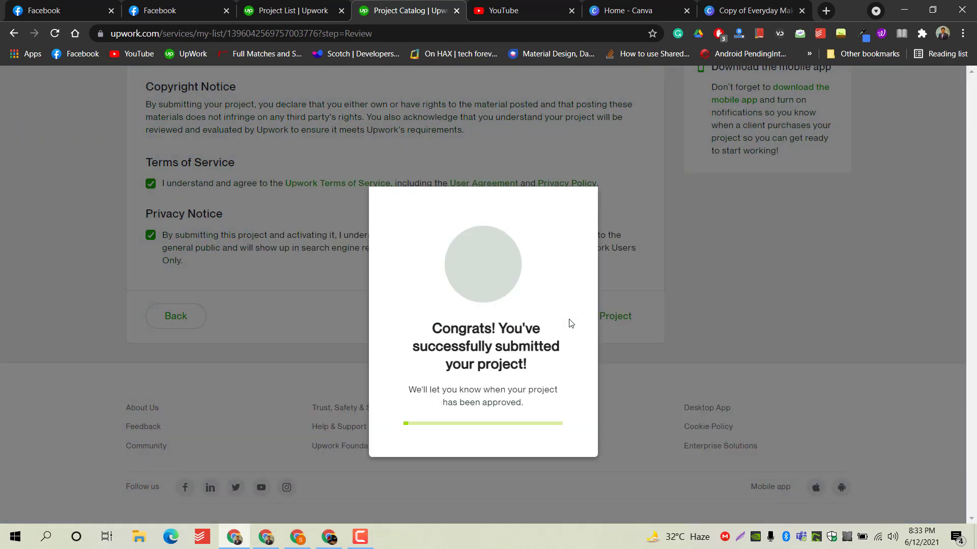